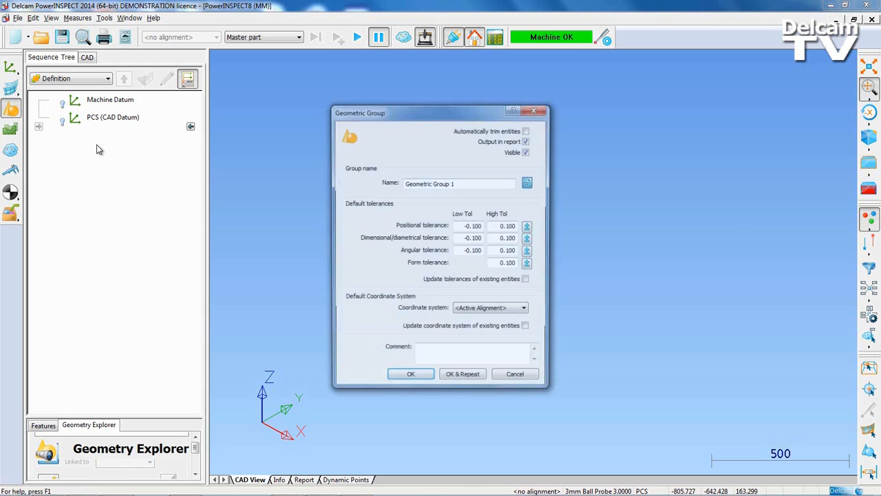
# Create Geometric Group 1 and add probed Plane 1 to it.
pyautogui.click(411, 373)
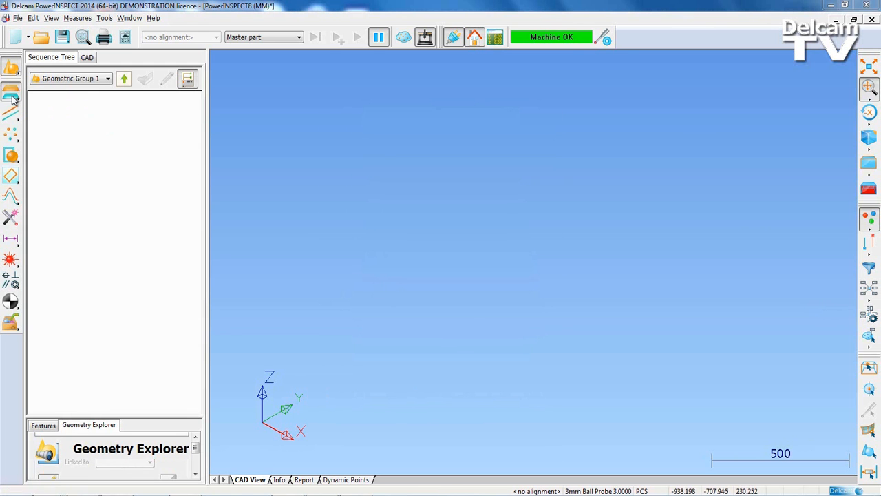
pyautogui.click(11, 91)
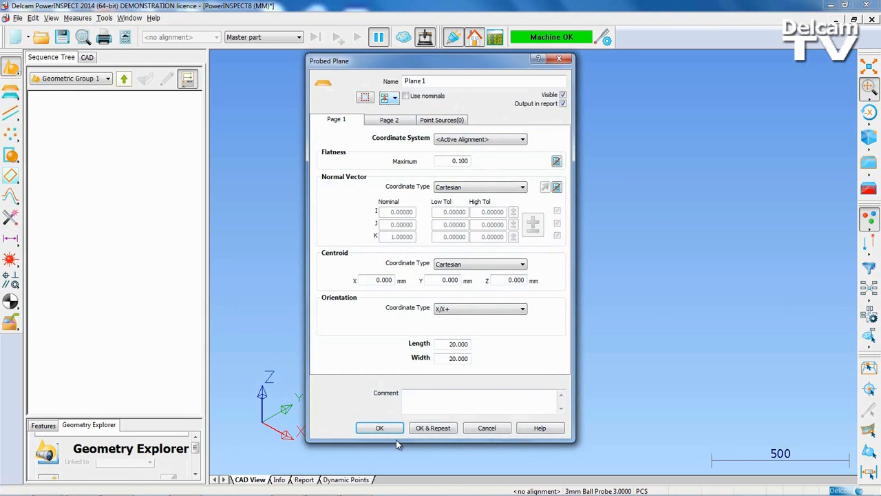
pyautogui.click(380, 427)
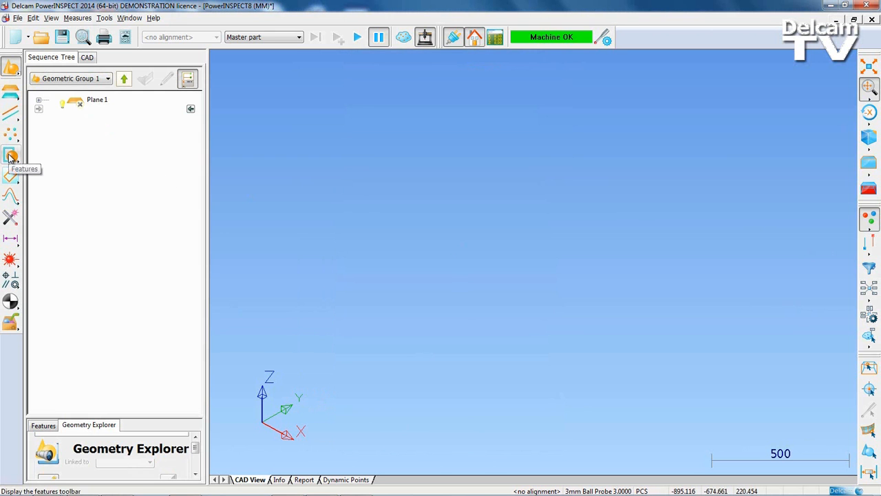
pyautogui.click(11, 154)
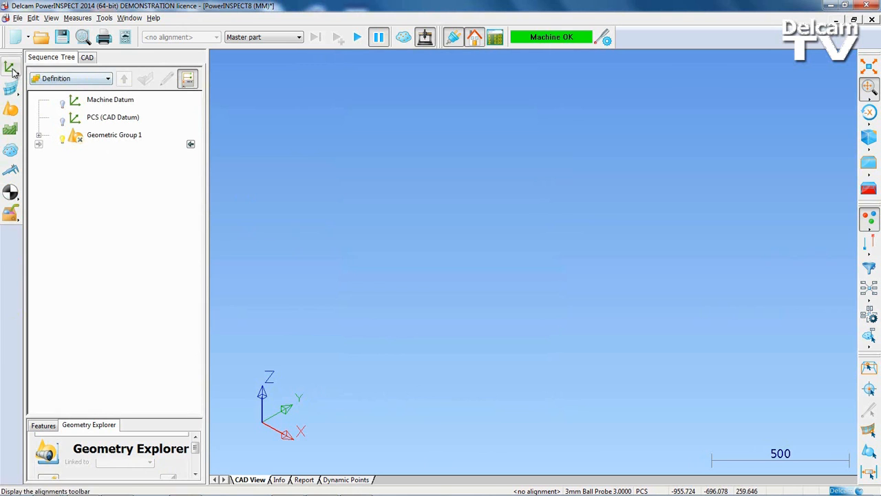
# Build Geometric PLP Alignment 1 from Plane 1, Line 1 and the Circle 1 centre.
pyautogui.click(13, 69)
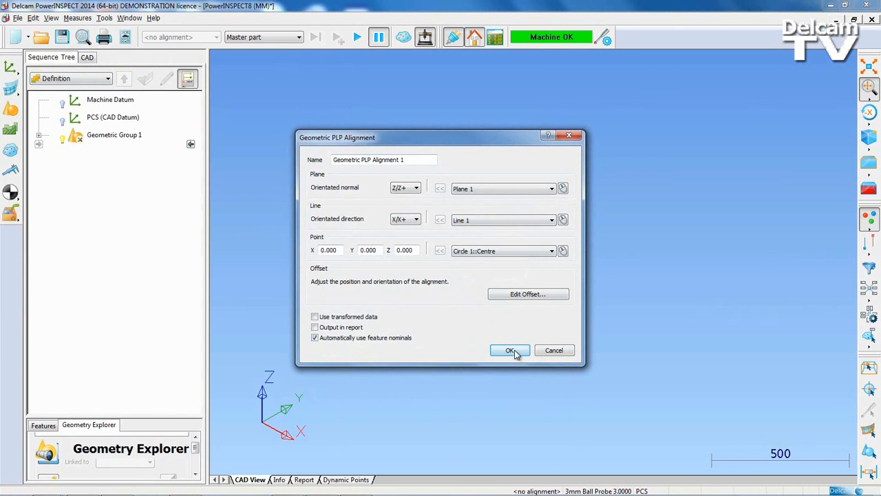
pyautogui.click(509, 351)
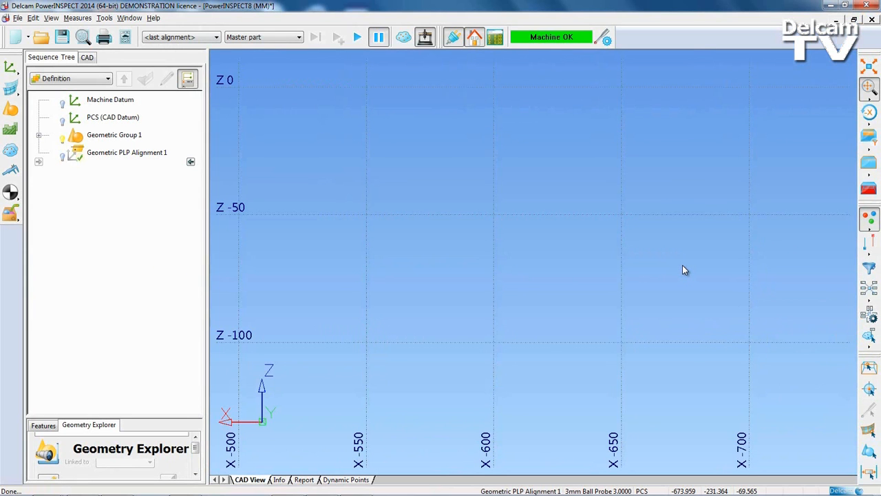
# Add an empty Geometric Group 2 ready for new features.
pyautogui.click(869, 66)
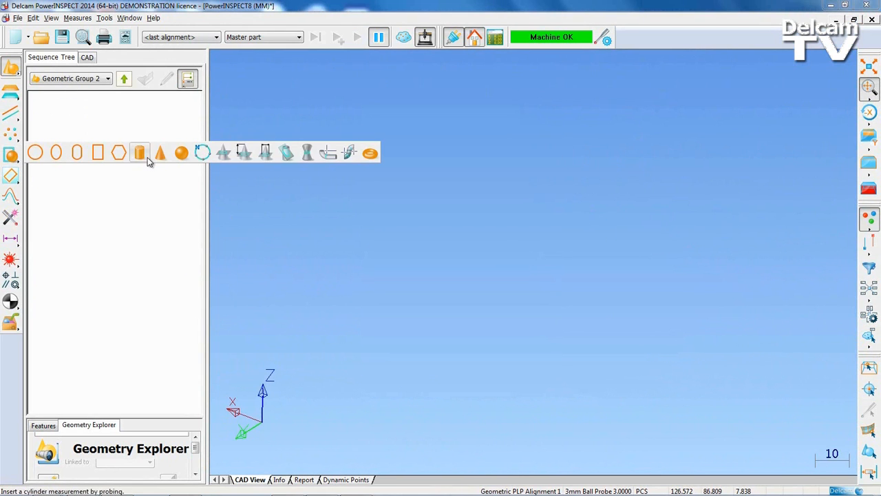
# Add probed Cone 1 to Geometric Group 2 with default settings.
pyautogui.click(159, 151)
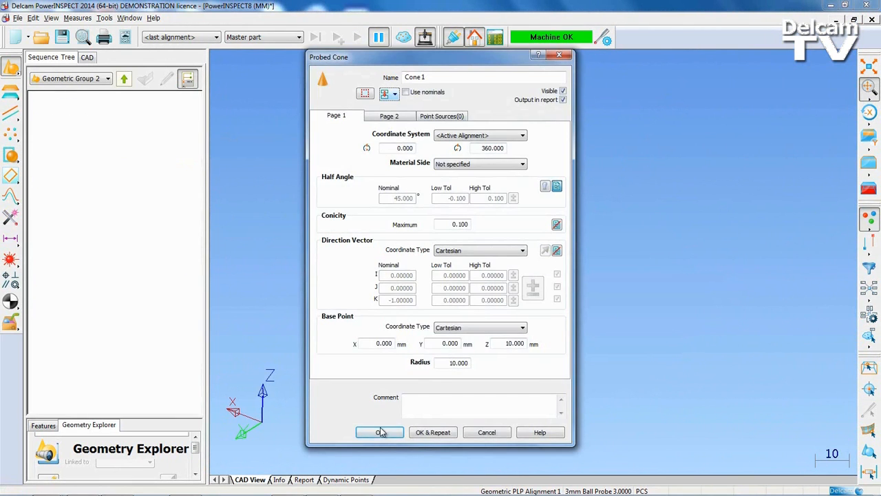
pyautogui.click(380, 432)
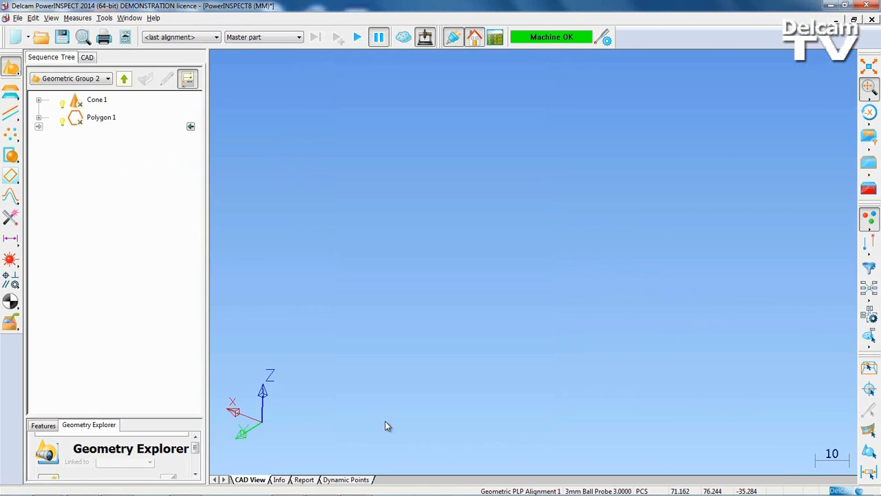
# Probe Polygon 1 as a hexagon beside the cone and accept its points.
pyautogui.doubleClick(96, 99)
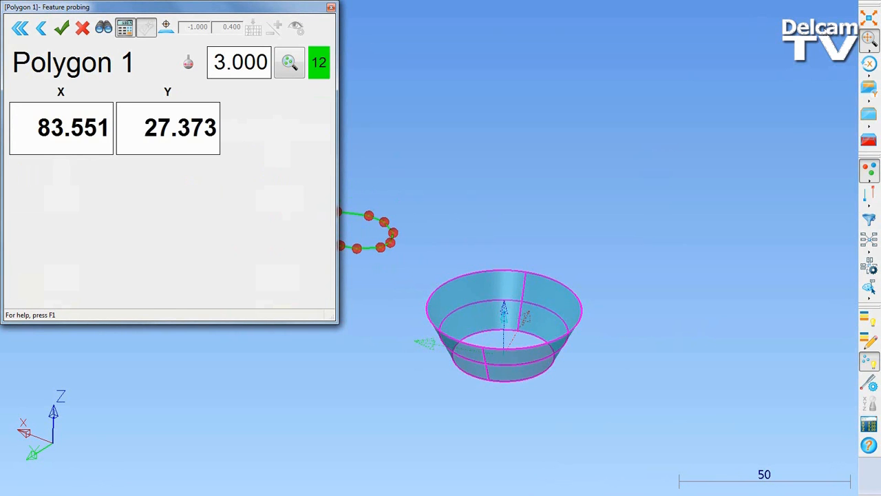
pyautogui.click(60, 28)
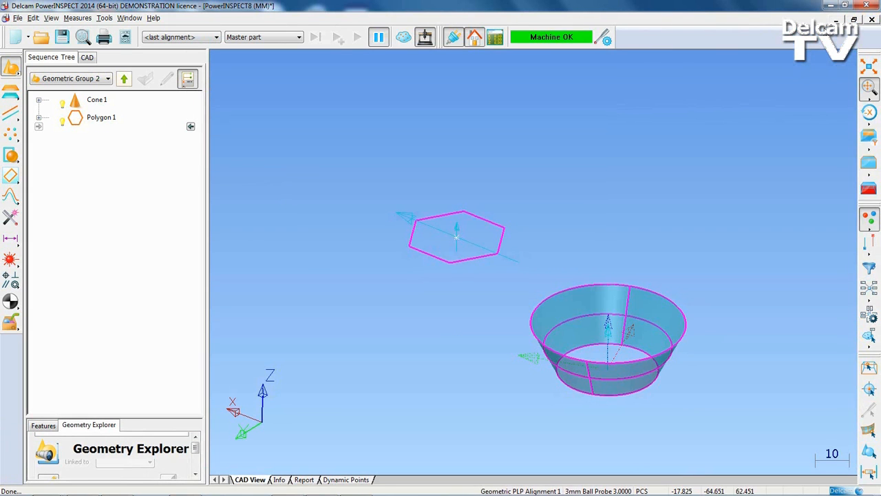
pyautogui.moveTo(311, 142)
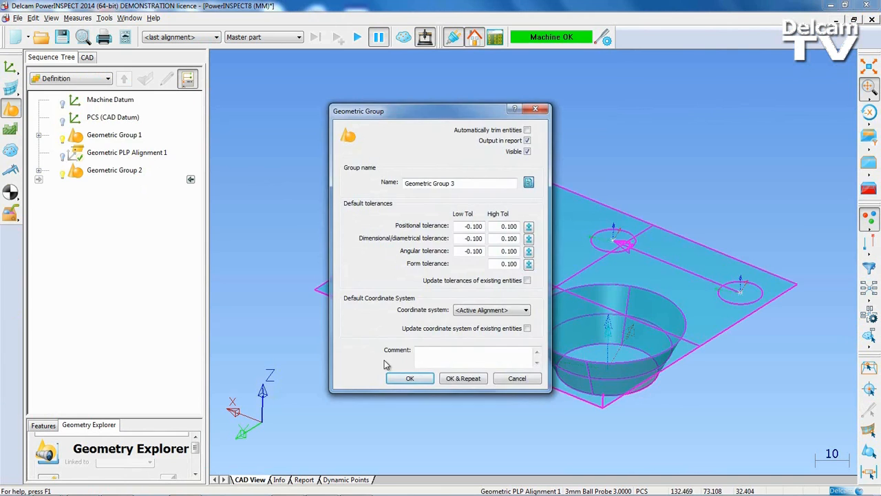
# Create Geometric Group 3 and measure a digitized curve outlining the part.
pyautogui.click(411, 378)
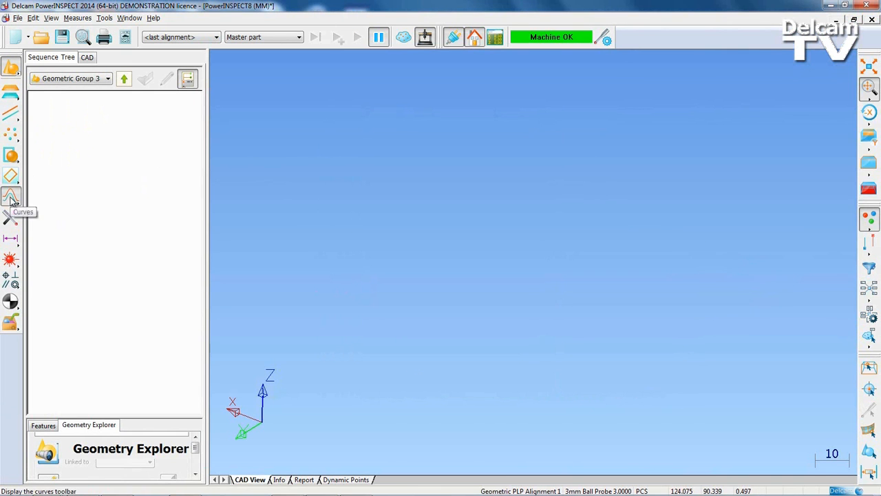
pyautogui.click(11, 199)
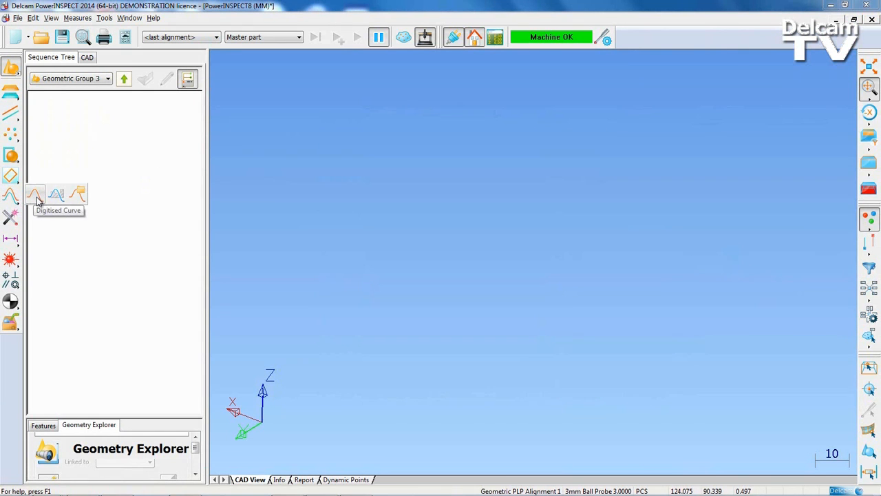
pyautogui.click(35, 196)
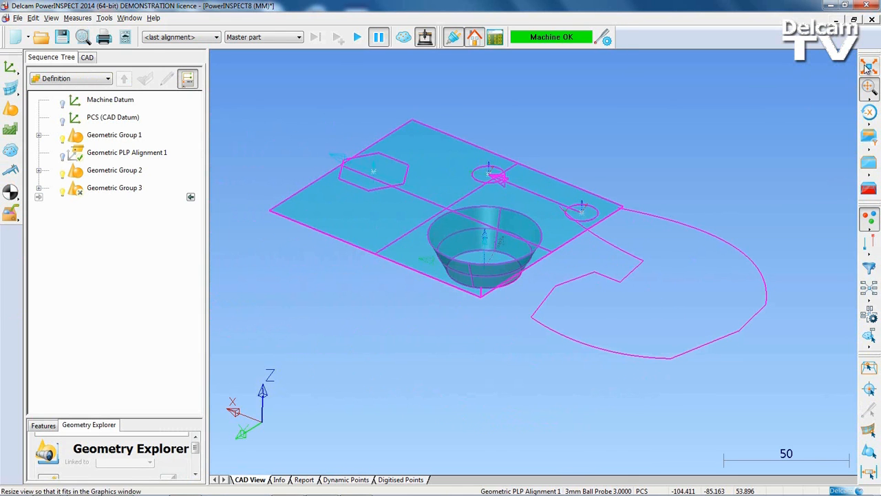
# Start exporting the measured geometry as a CAD file via File > Export.
pyautogui.click(16, 17)
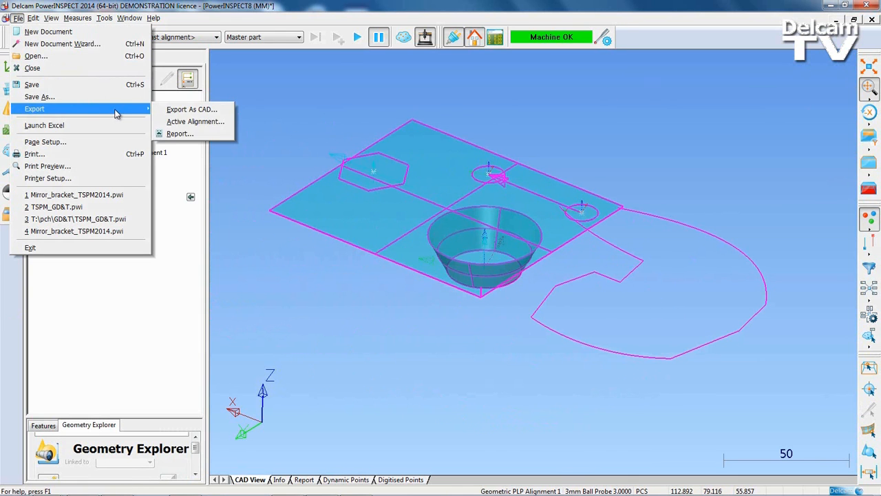
pyautogui.click(190, 108)
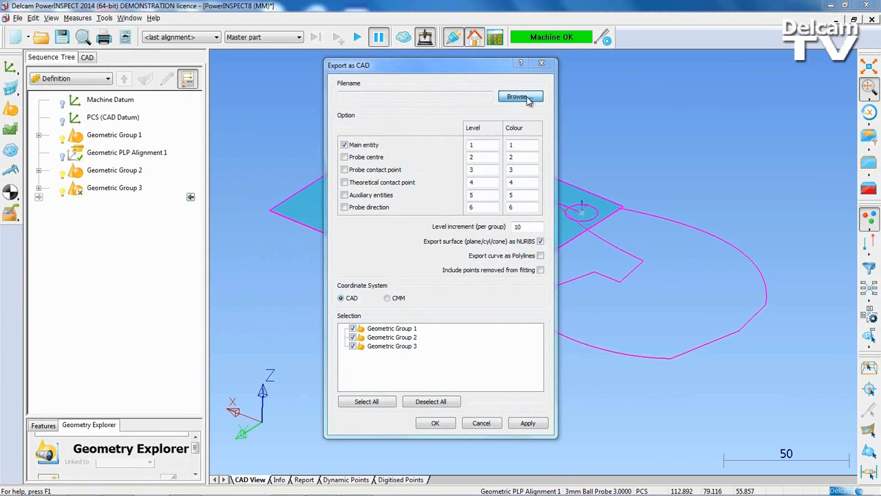
# Save the three groups as the IGES file Export.igs in the exercise folder.
pyautogui.click(521, 97)
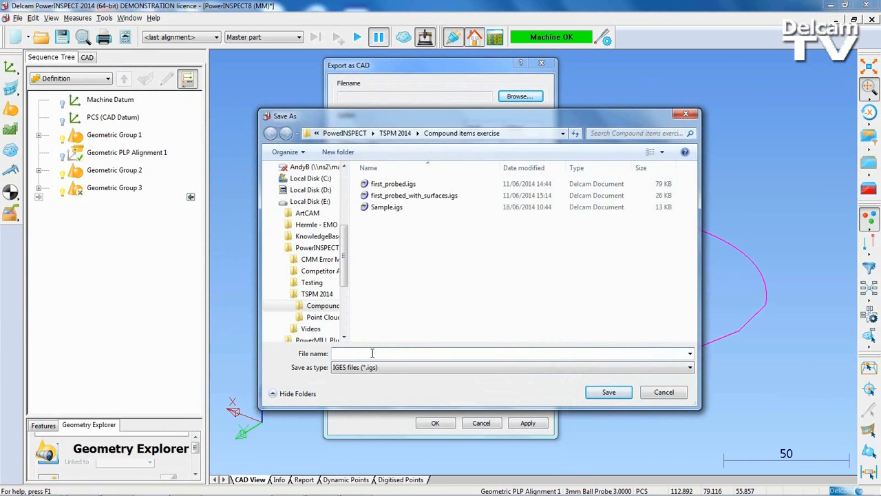
pyautogui.write('Export')
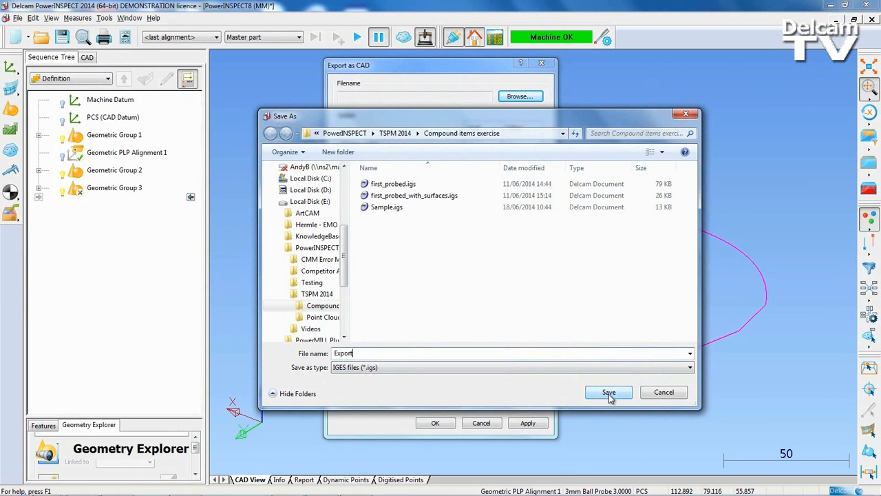
pyautogui.click(608, 391)
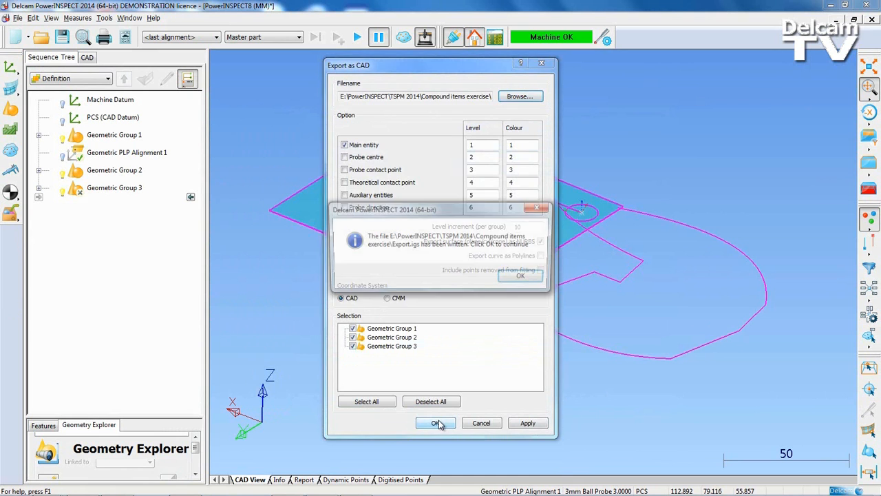